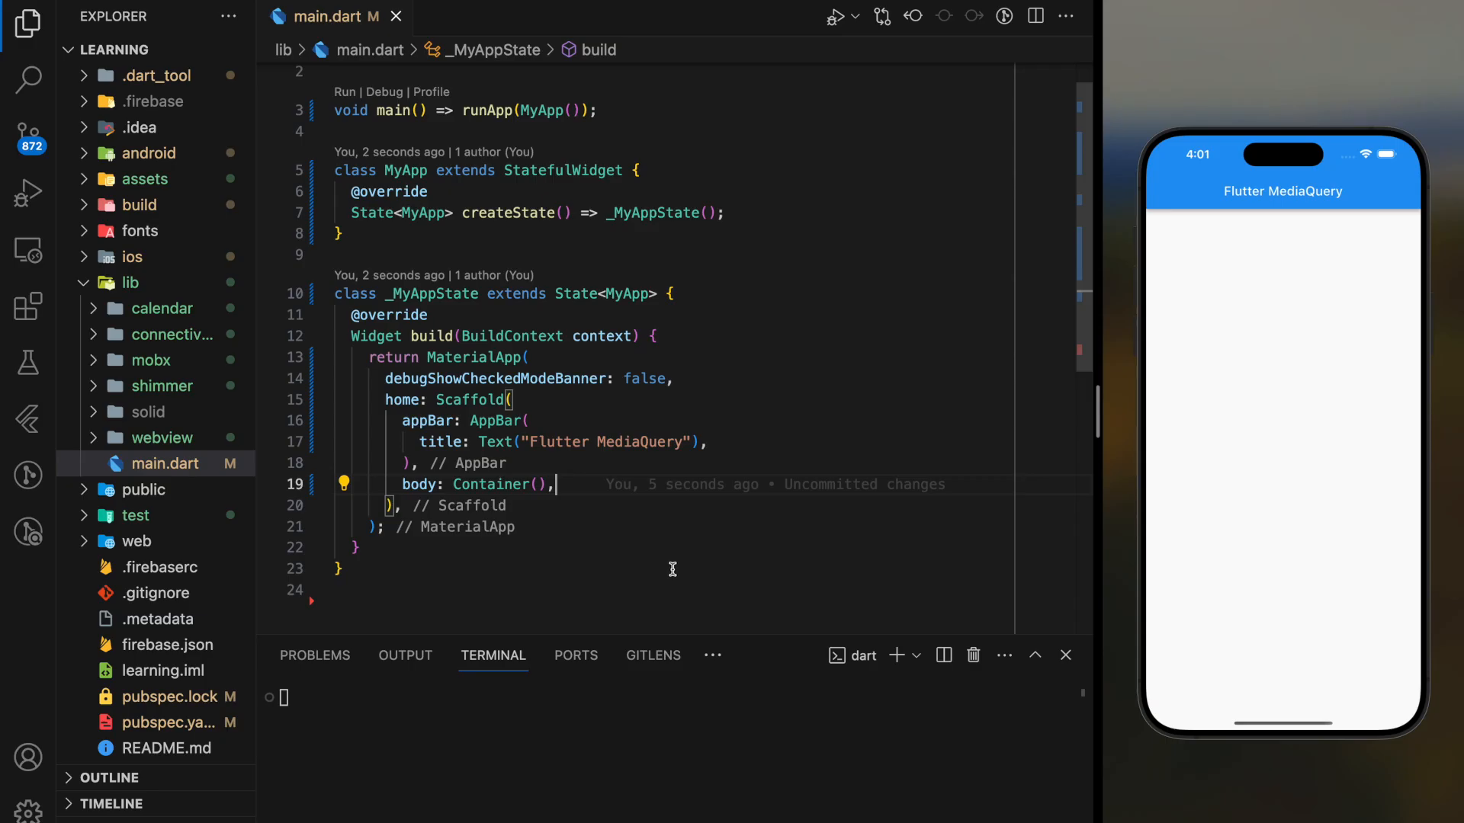
mouse_move(669, 559)
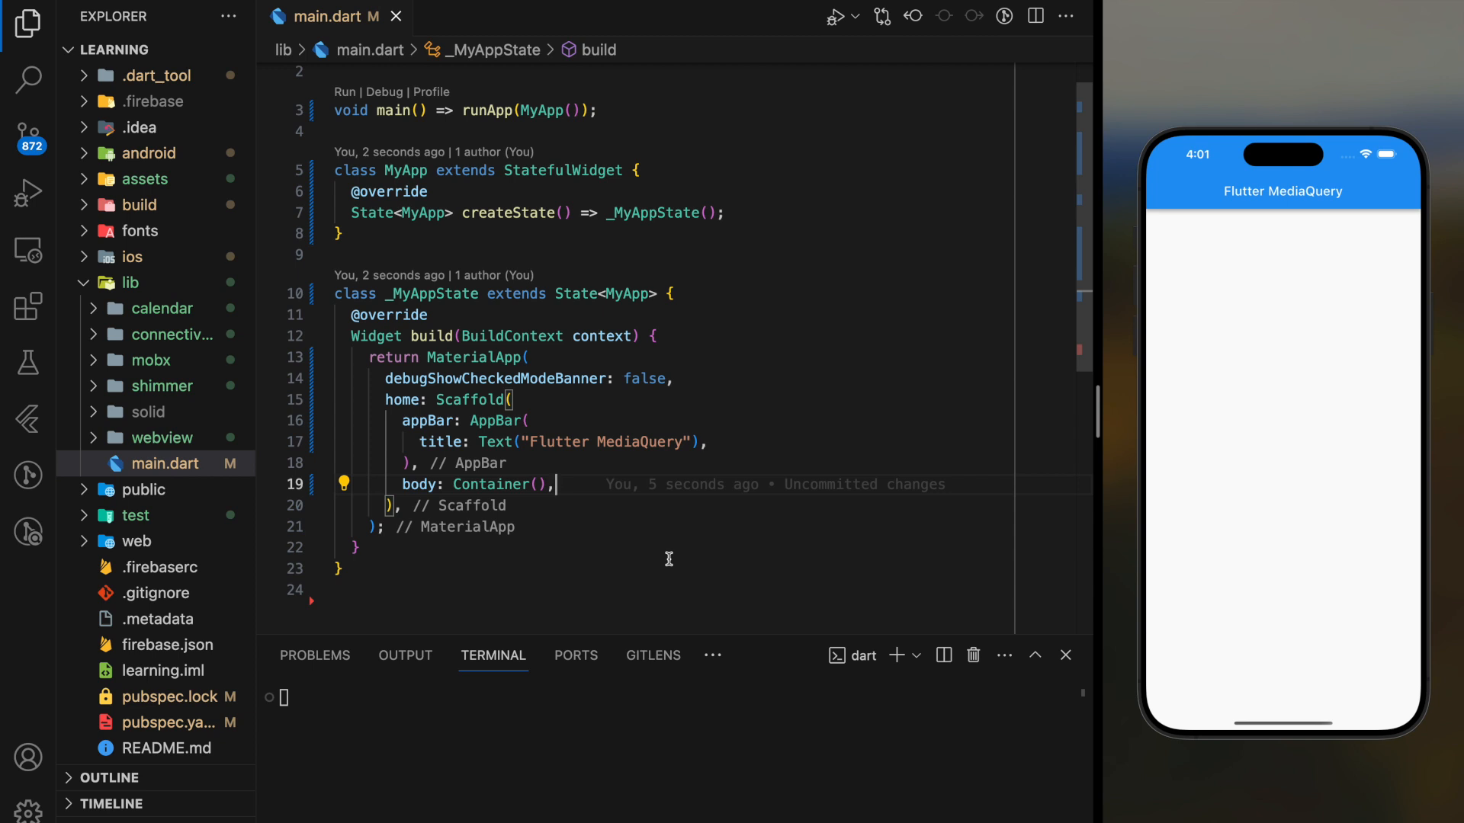
Step: Begin a 'var' declaration on a new line at the top of build()
type("v")
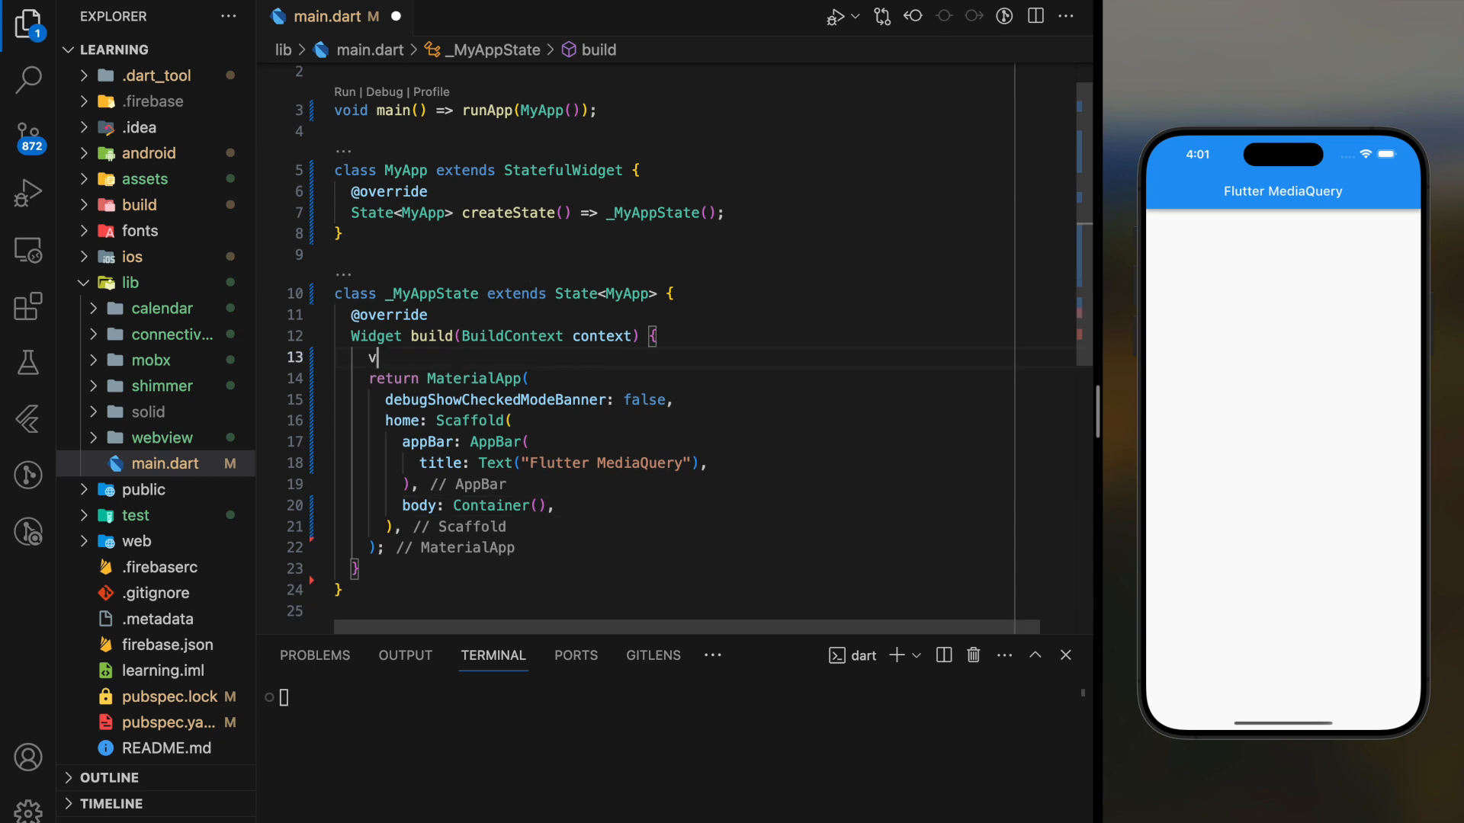
Step: Declare 'var width = MediaQuery.of(context).size.width;' inside build
type("ar width")
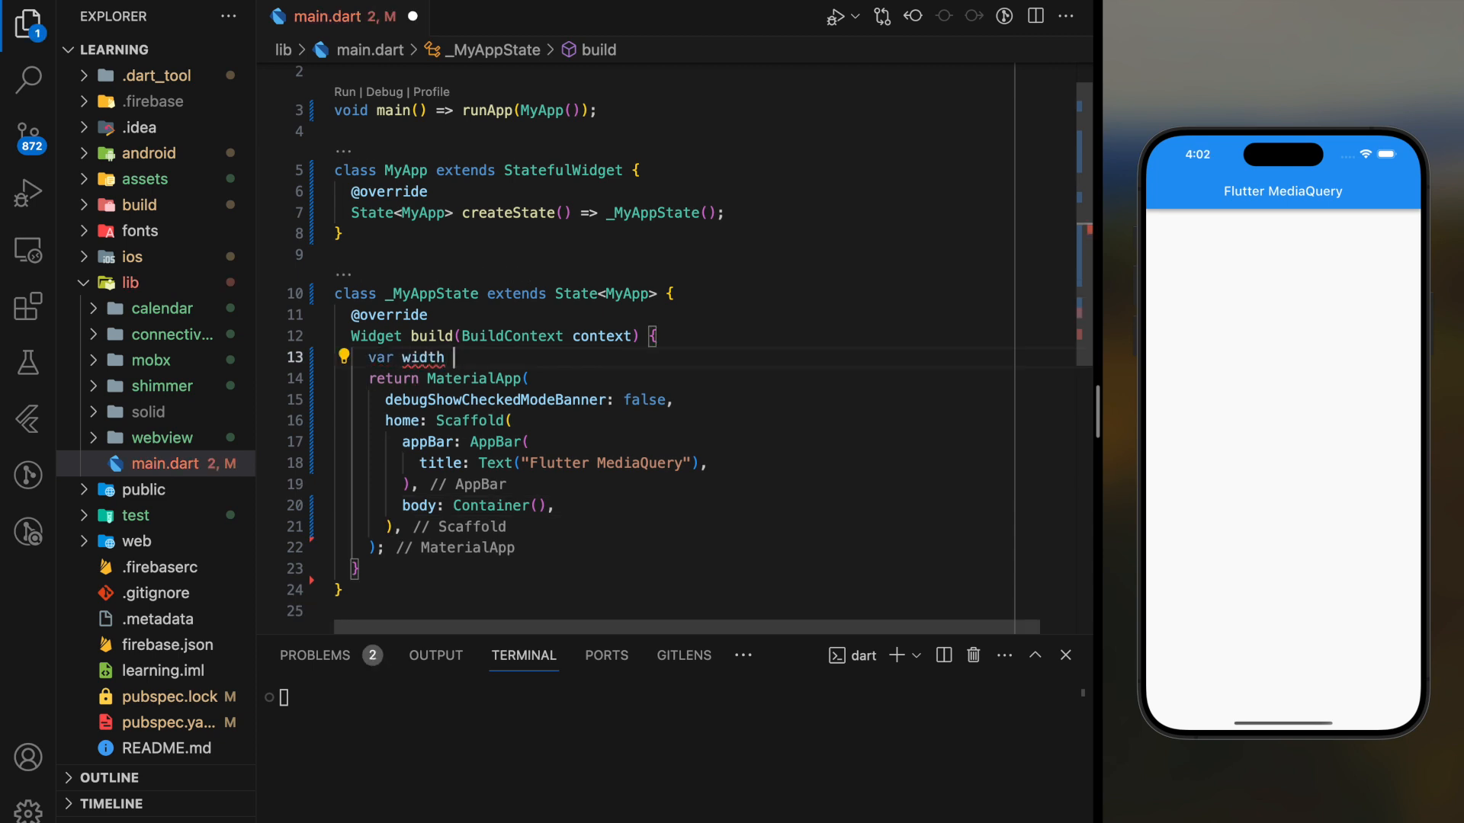
type("= MediaQue")
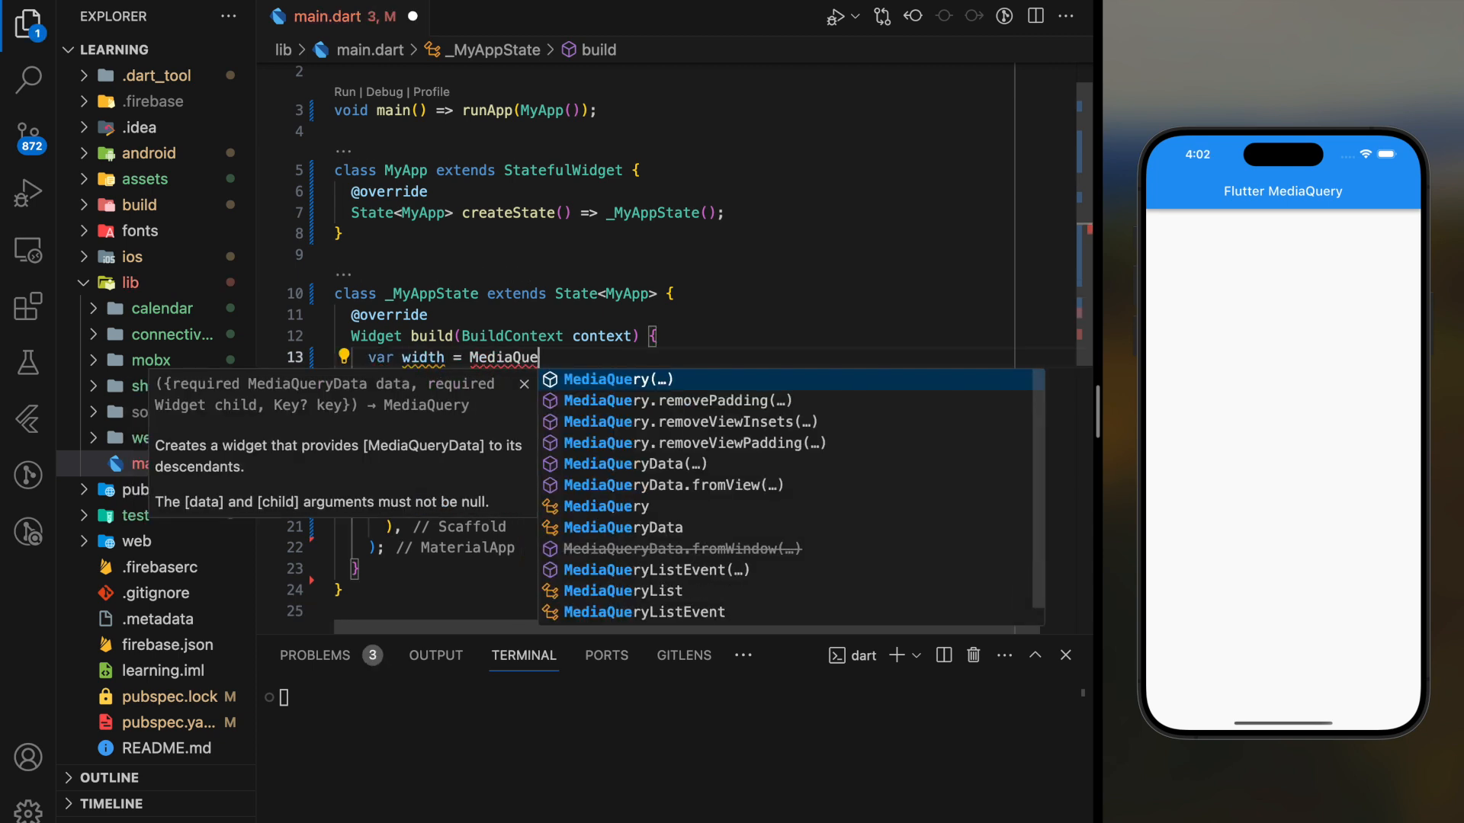
type(".of(context).size.width;")
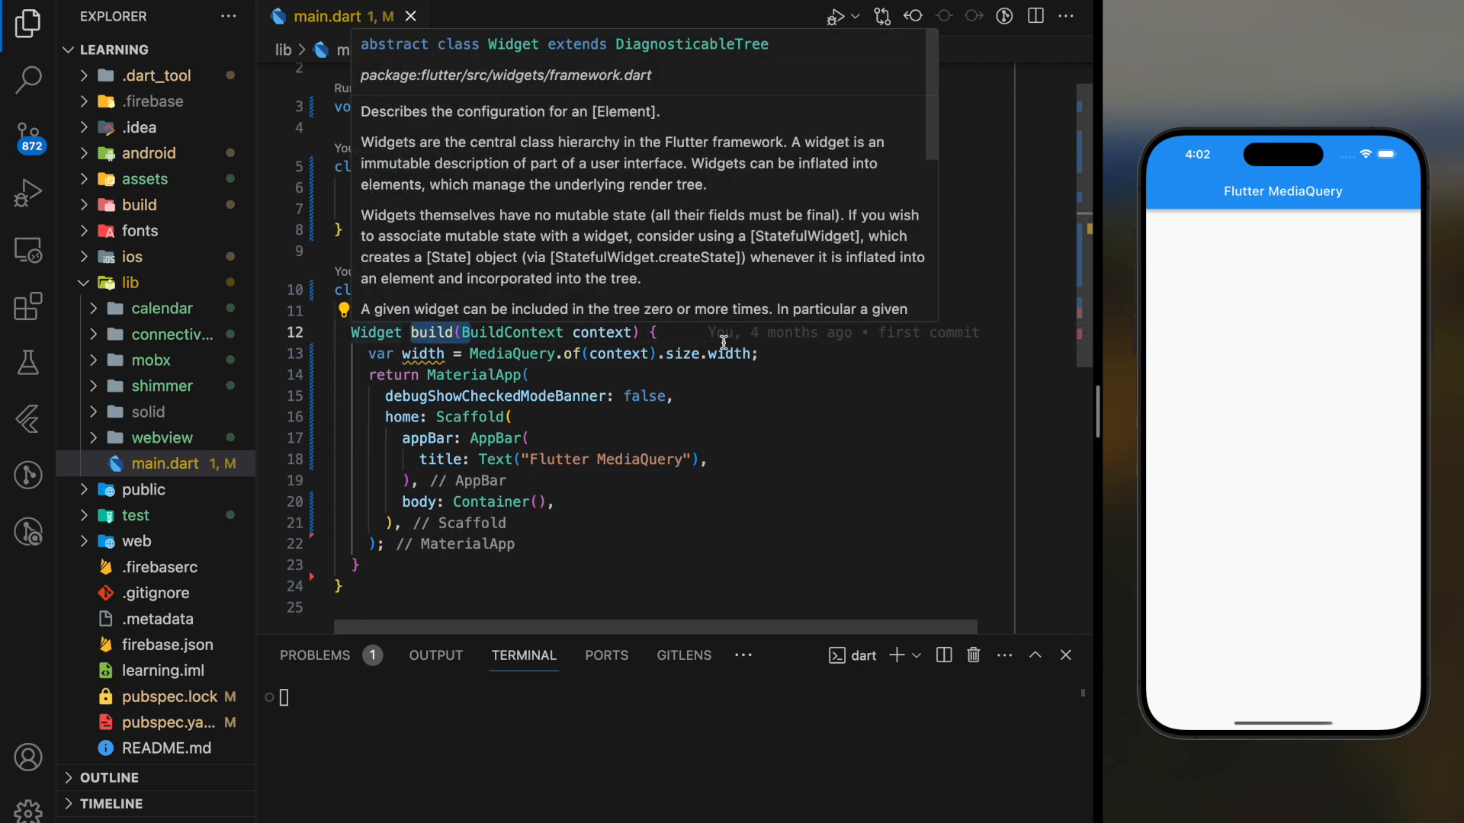
Step: Declare 'var height = MediaQuery.of(context).size.height;' below the width variable
type("var")
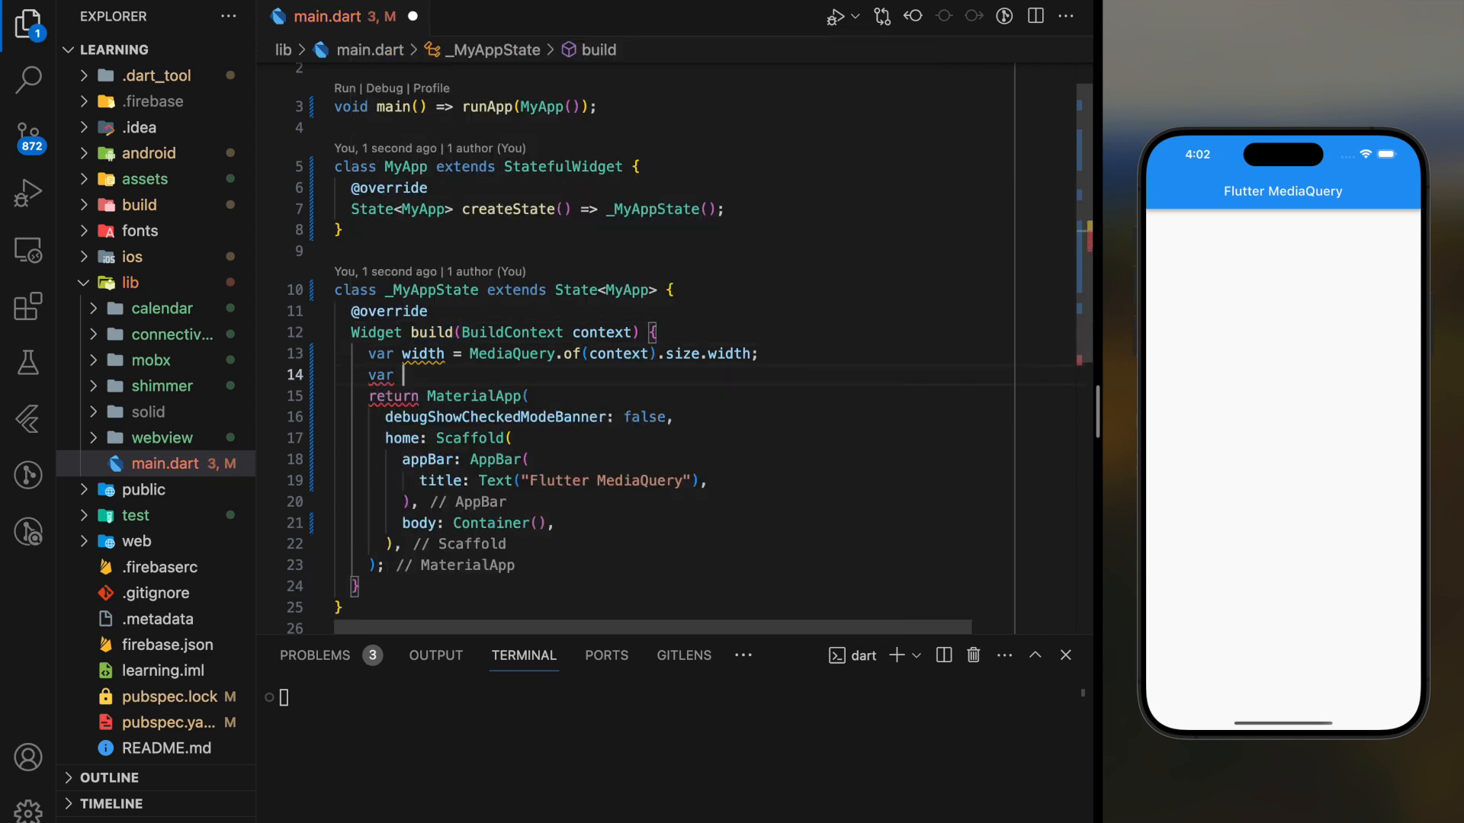
type("height = MediaQuery.of(context).size")
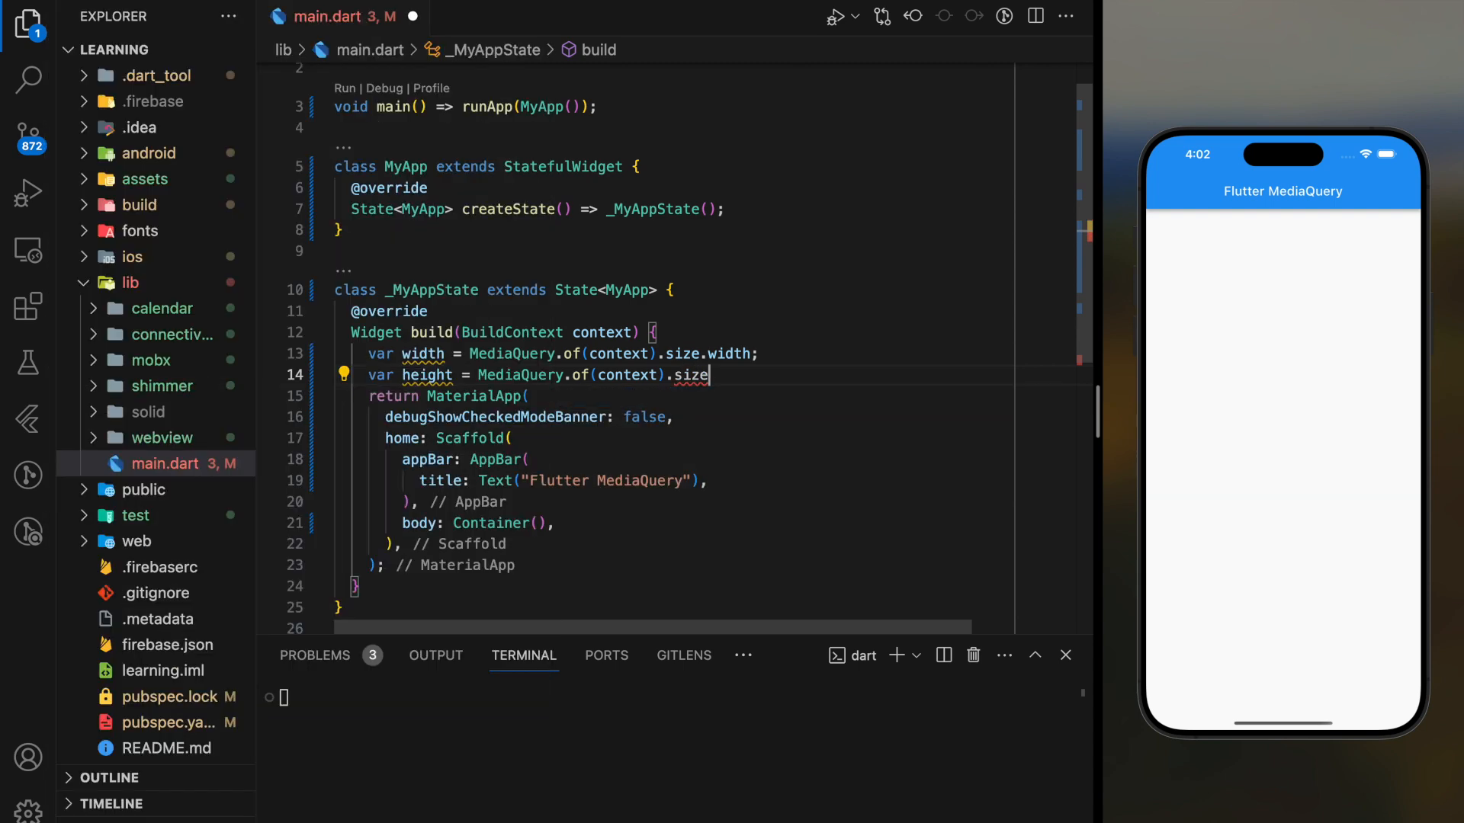
type(".height;")
type("var orientation = MediaQ")
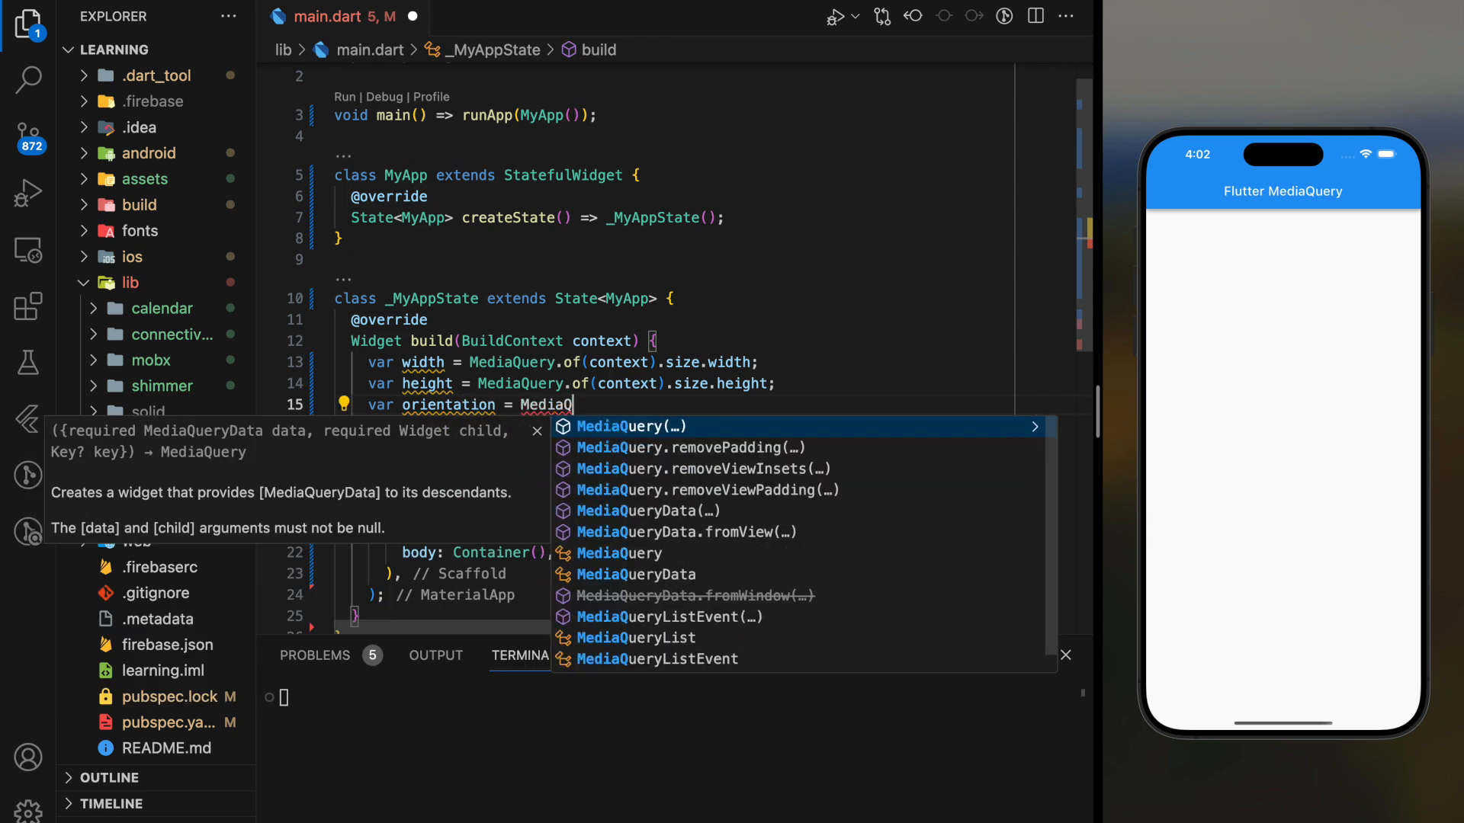
Step: Read orientation via MediaQuery.of(context).orientation and start the print statements
type(".of(context")
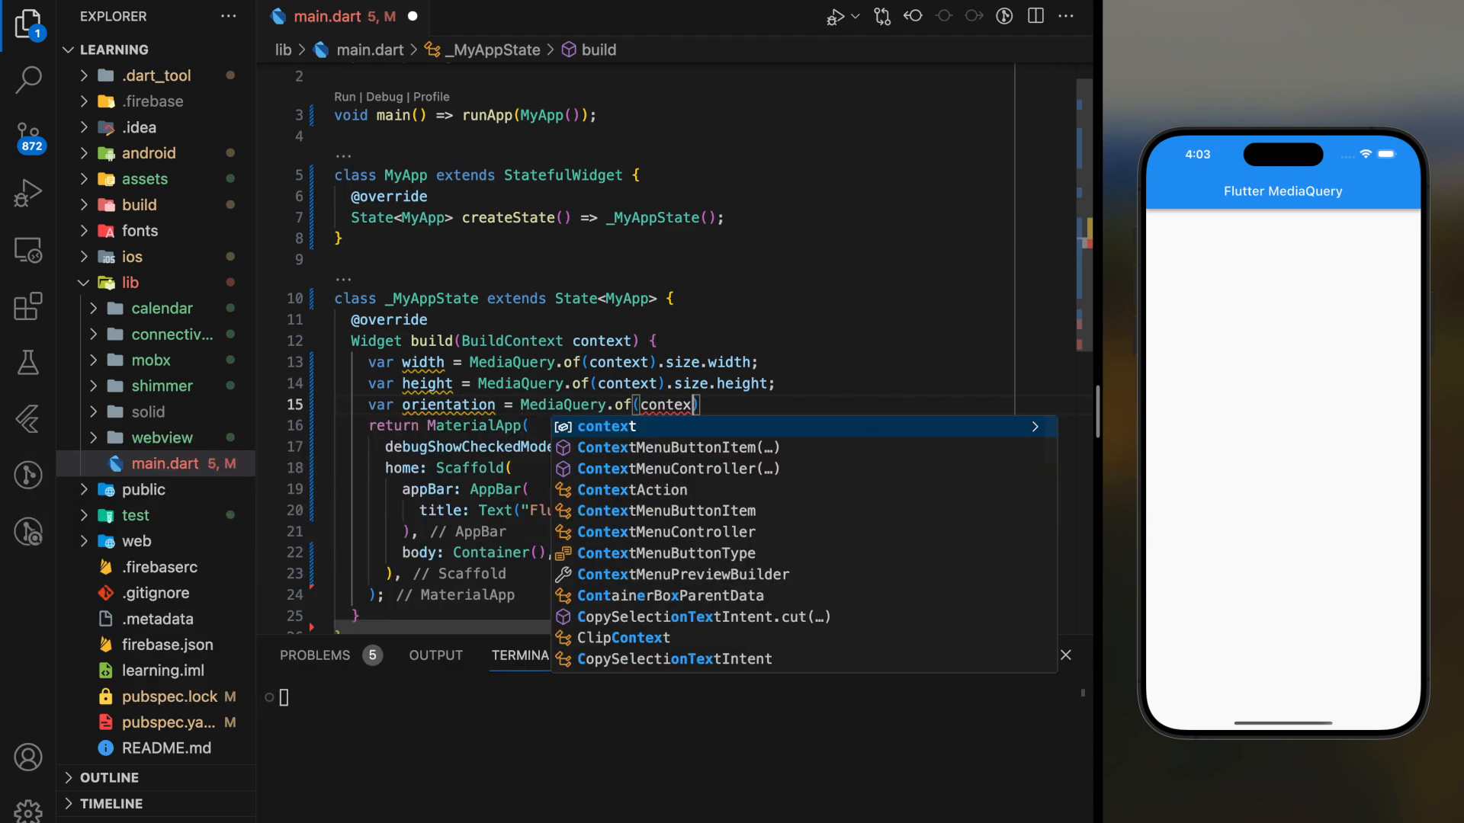
type(").orientation")
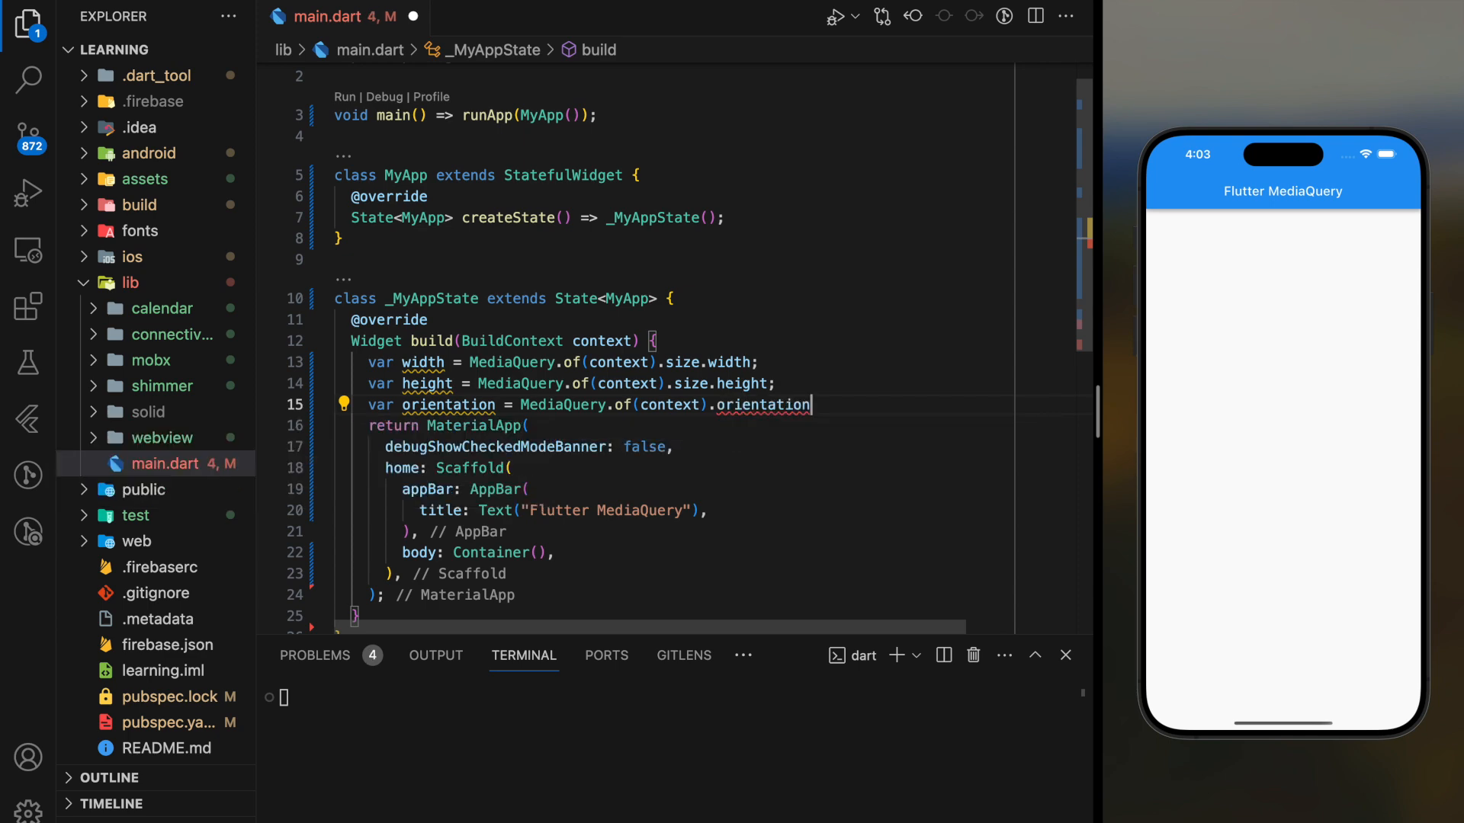
type("print(orientation);")
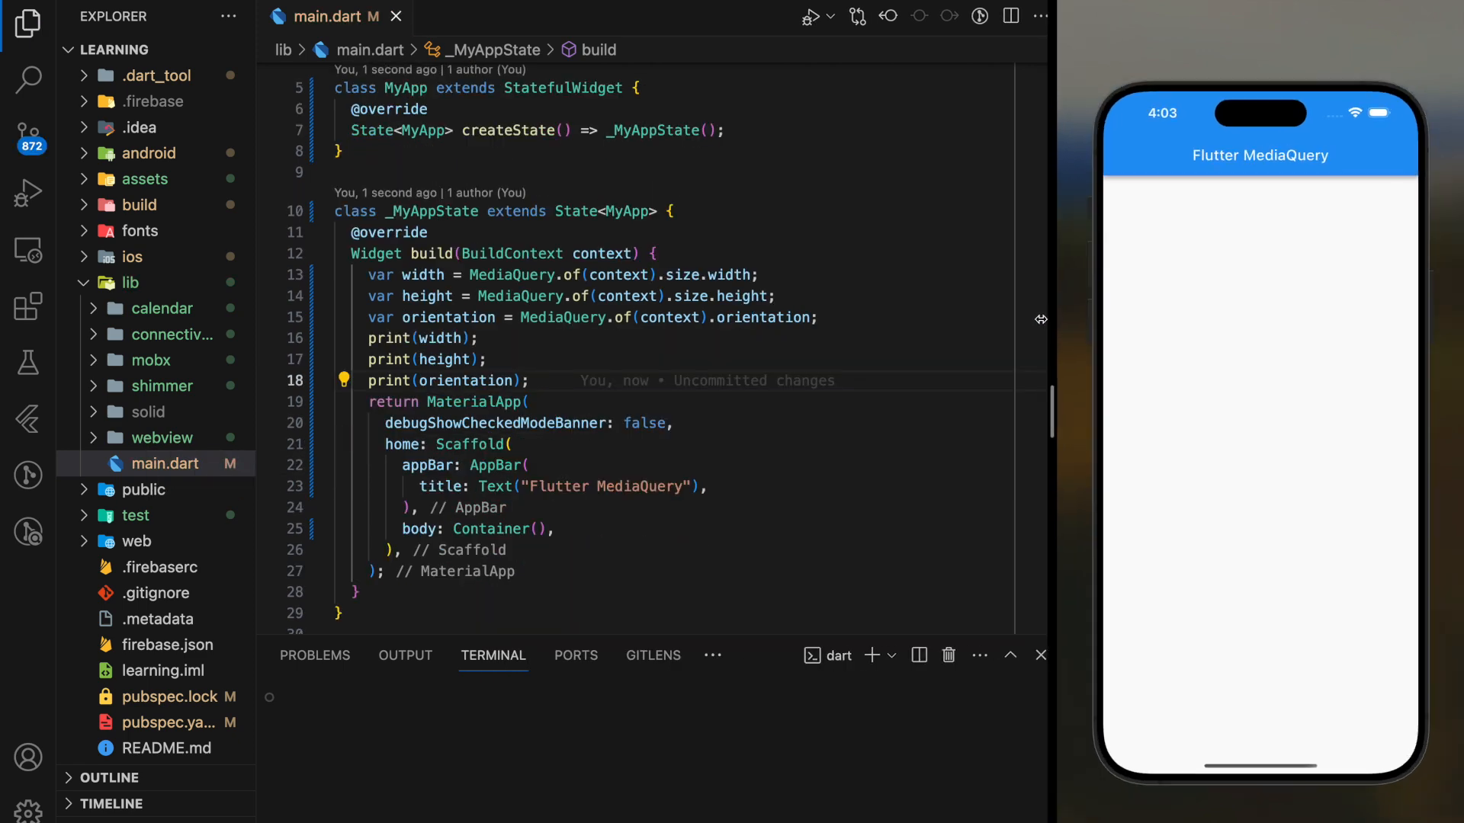
Step: Hot restart to print 430.0, 932.0 and Orientation.portrait, then highlight a value
left_click(806, 17)
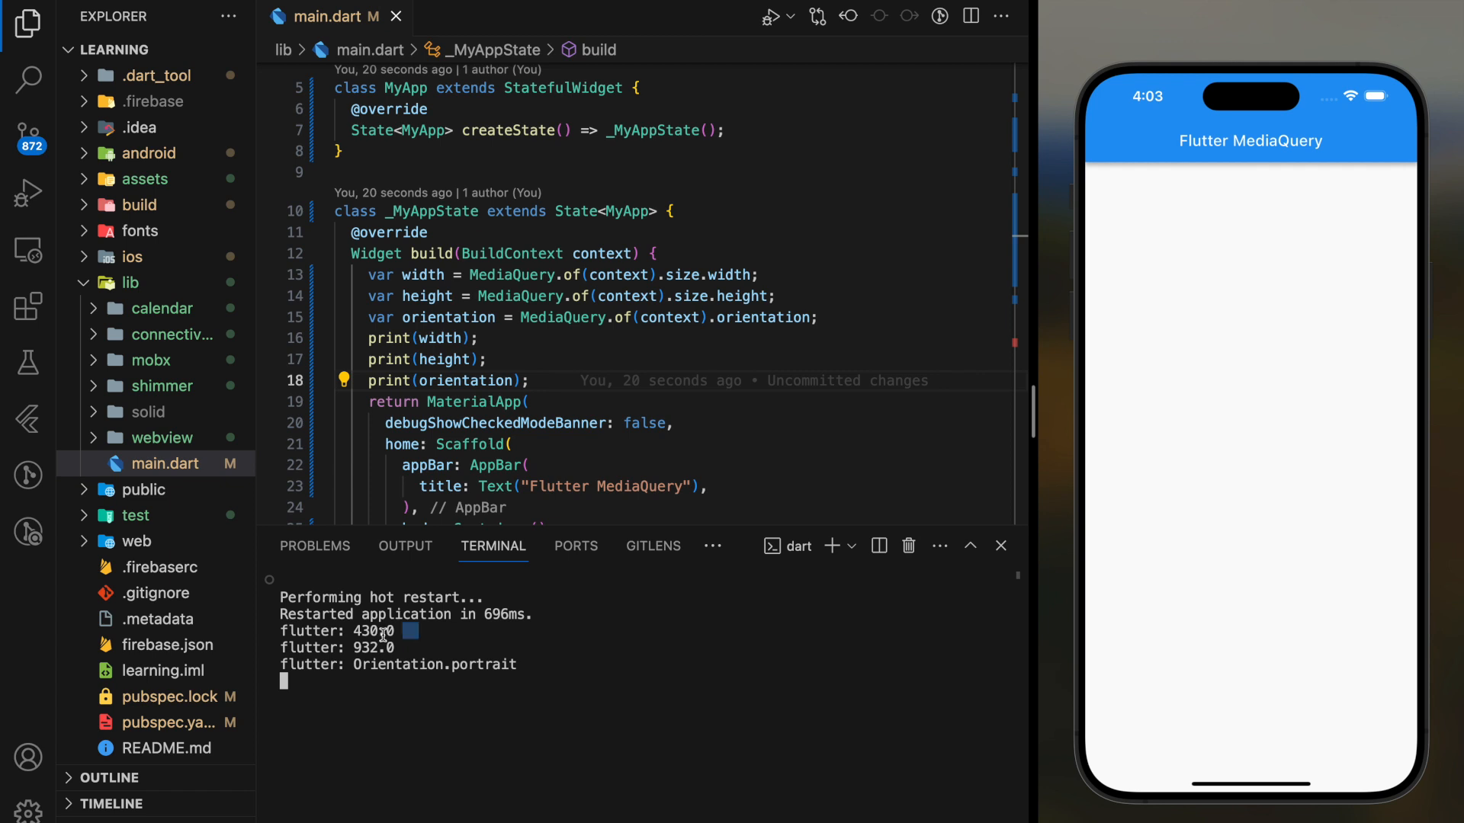
double_click(370, 648)
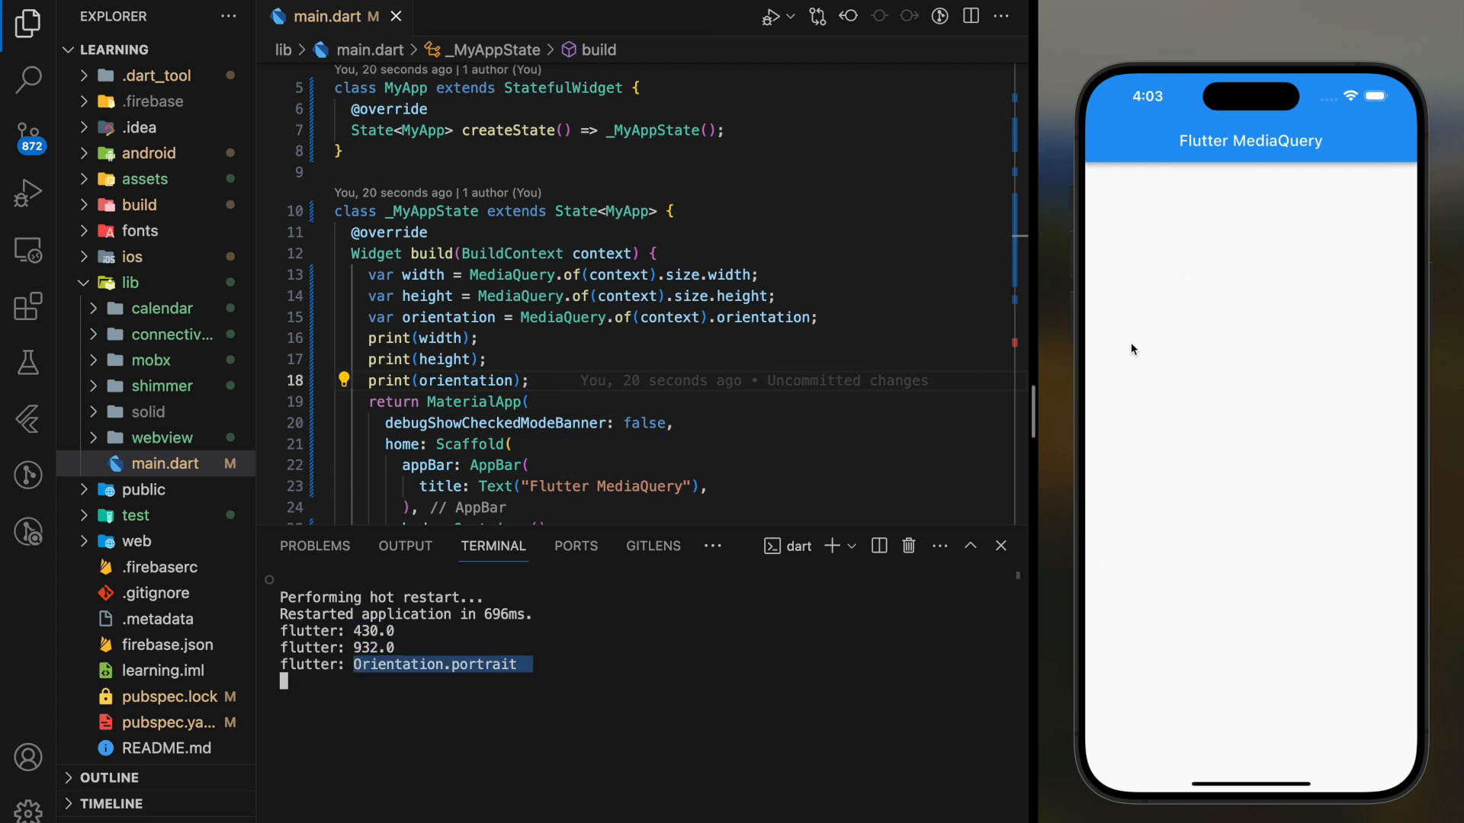
mouse_move(1250, 348)
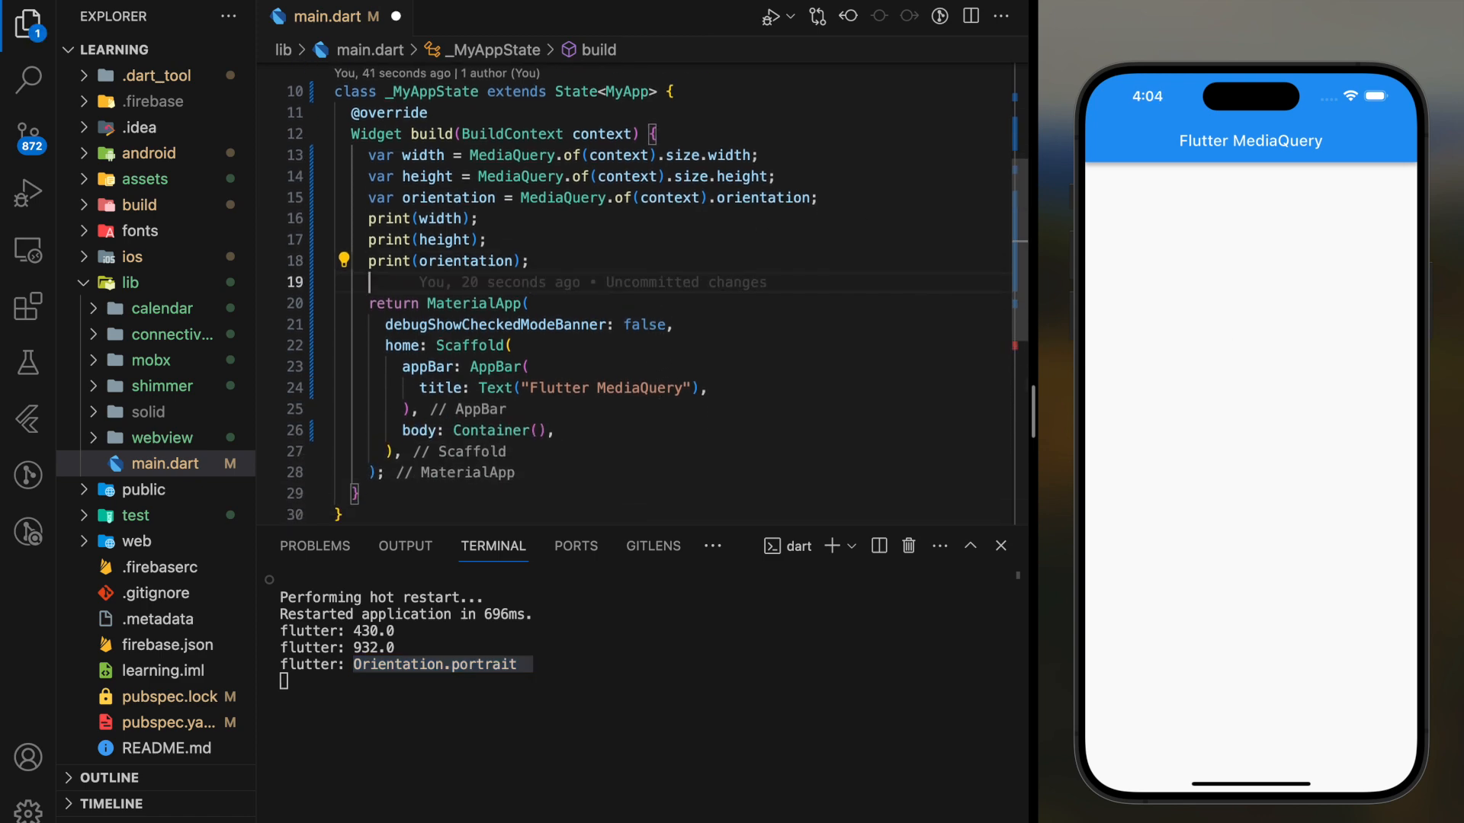
Step: Add 'if (widget == 600) { return Container(); }' and start an else branch
type("if(widget == 600){")
type("return")
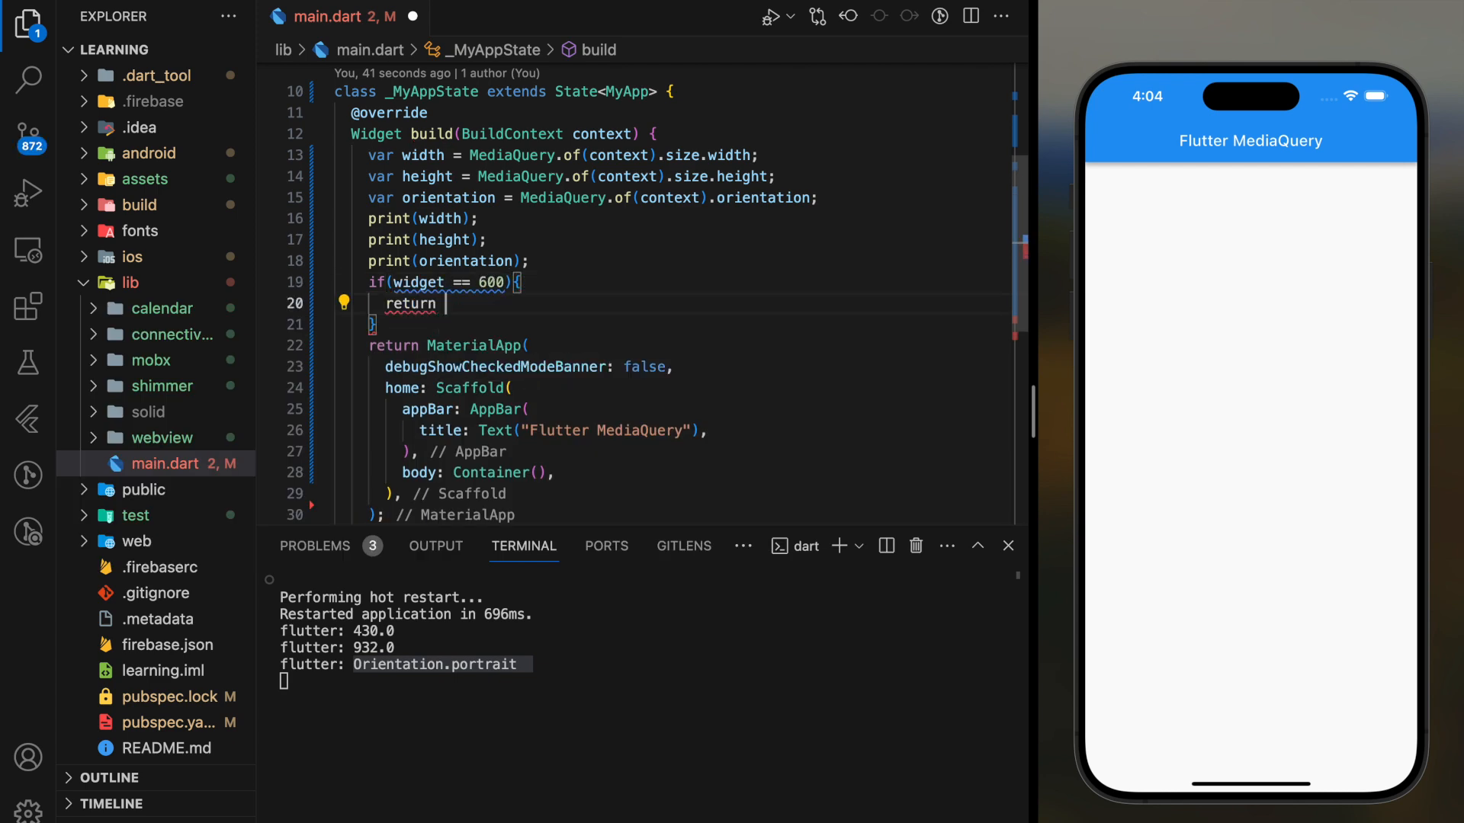
type("Container();")
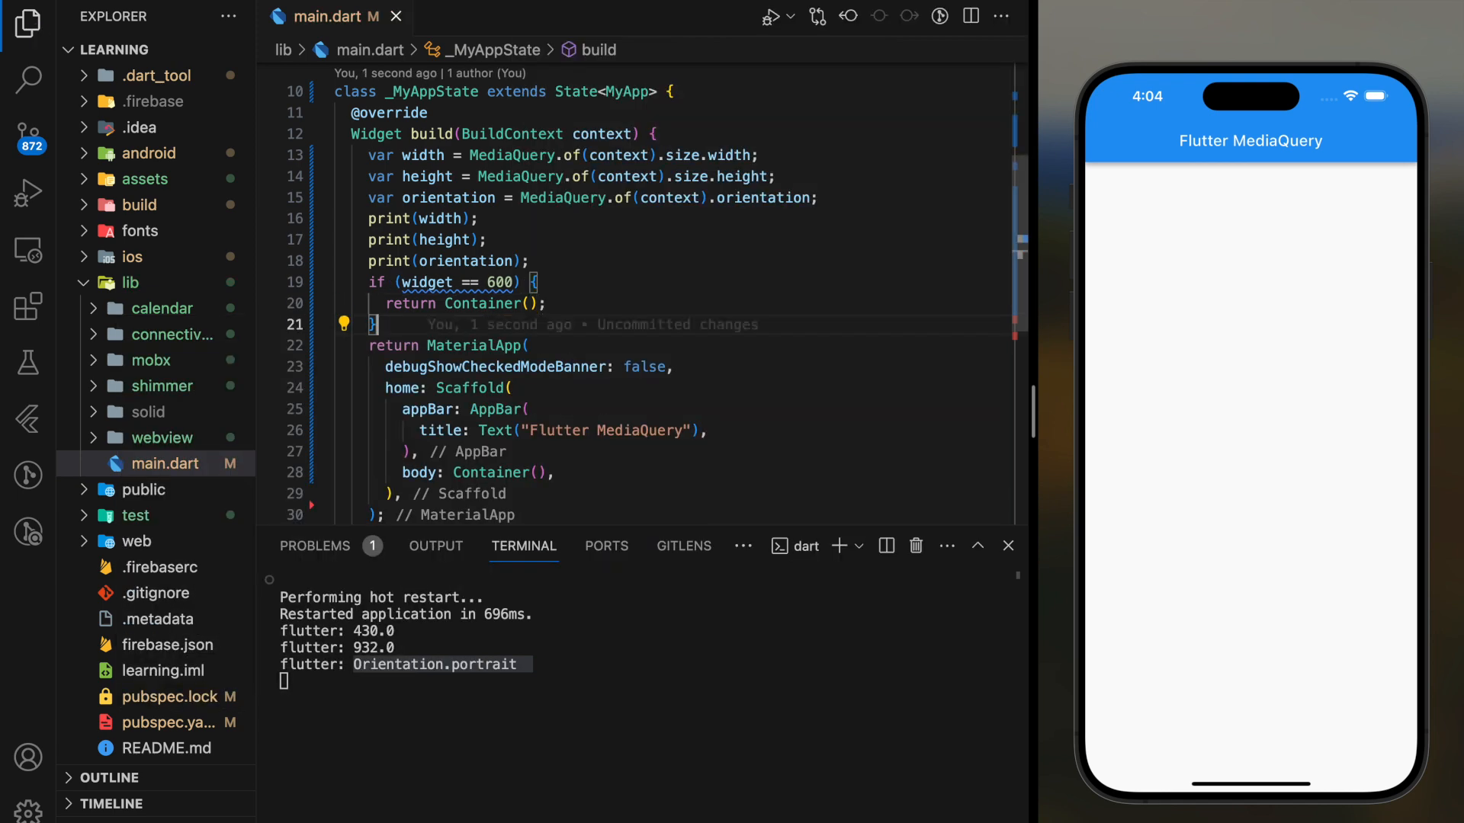
type("else")
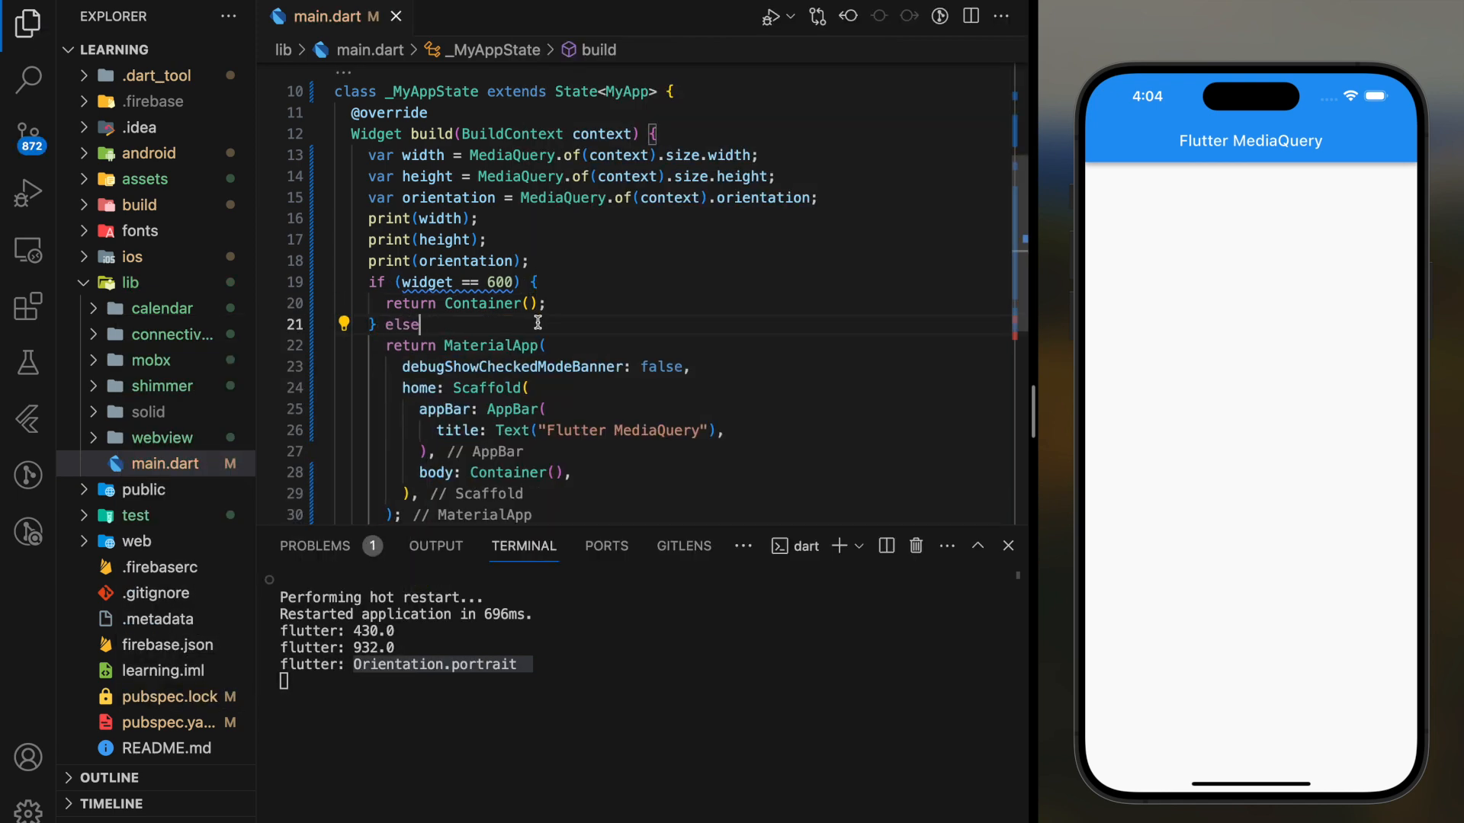